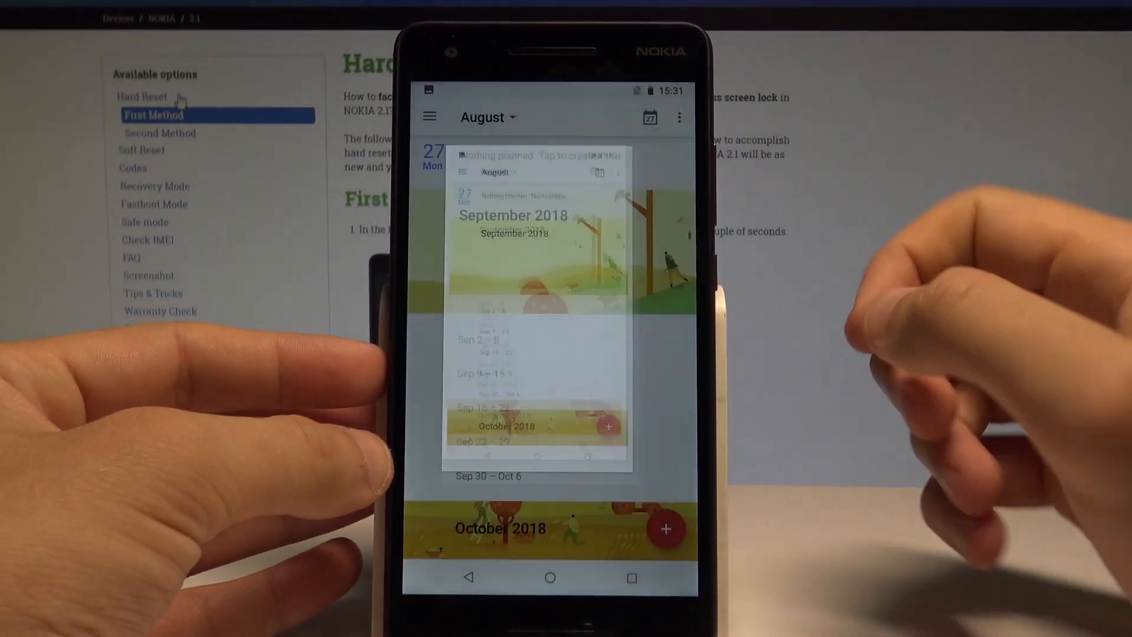
Leave the September 2018 calendar and bring up the installed apps list.
left_click(551, 577)
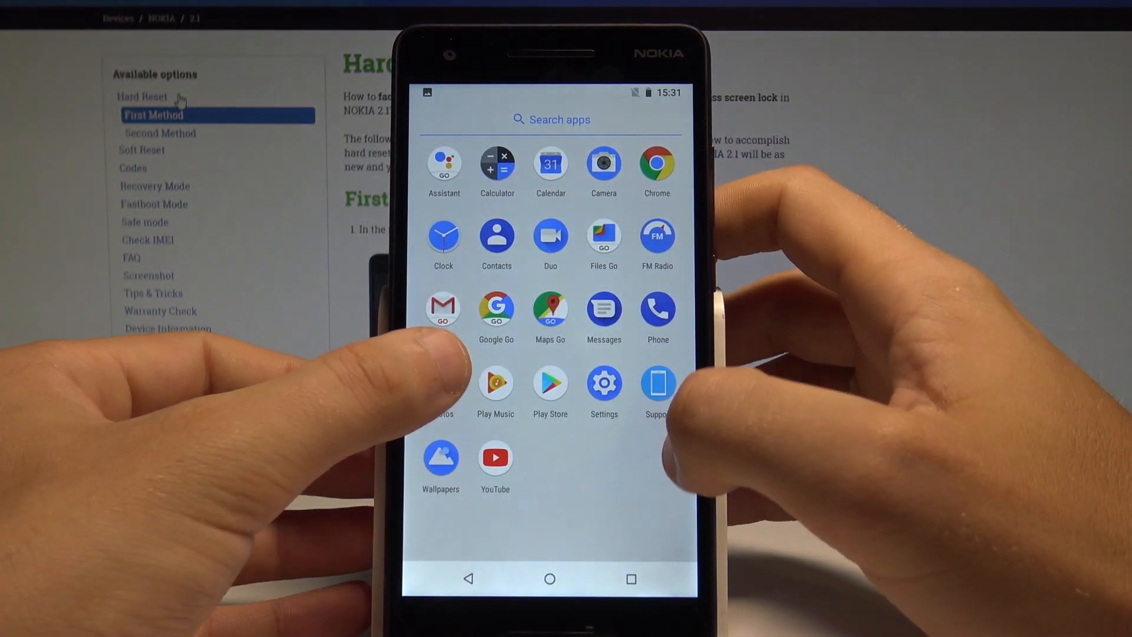
Open Google Photos, decline backup and sync, and view the Albums tab with Screenshots.
left_click(441, 385)
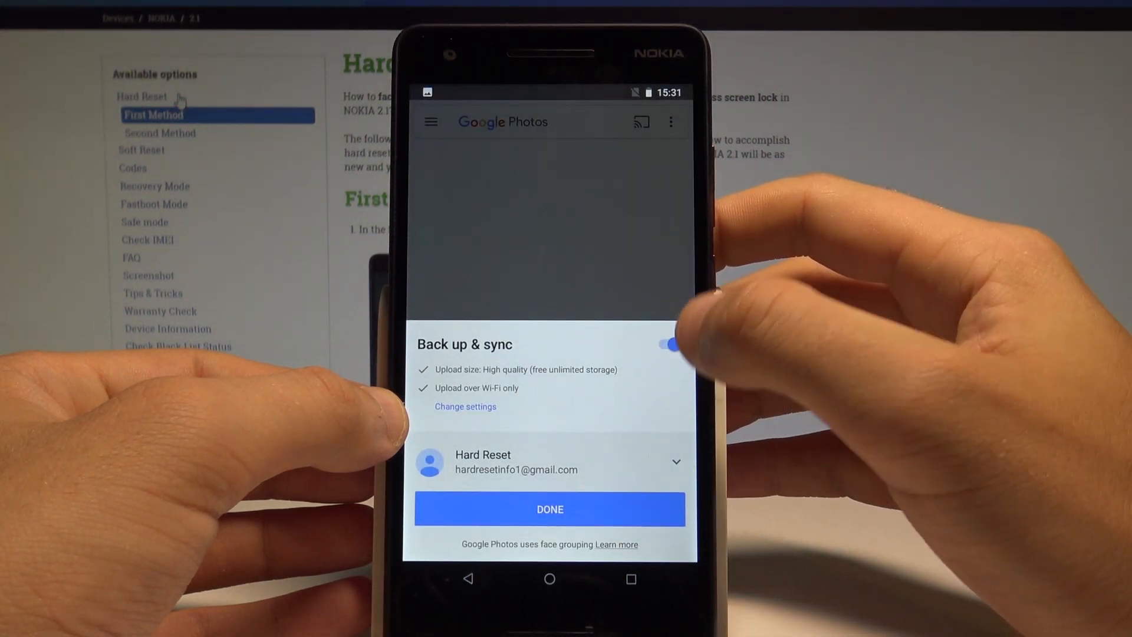
left_click(666, 344)
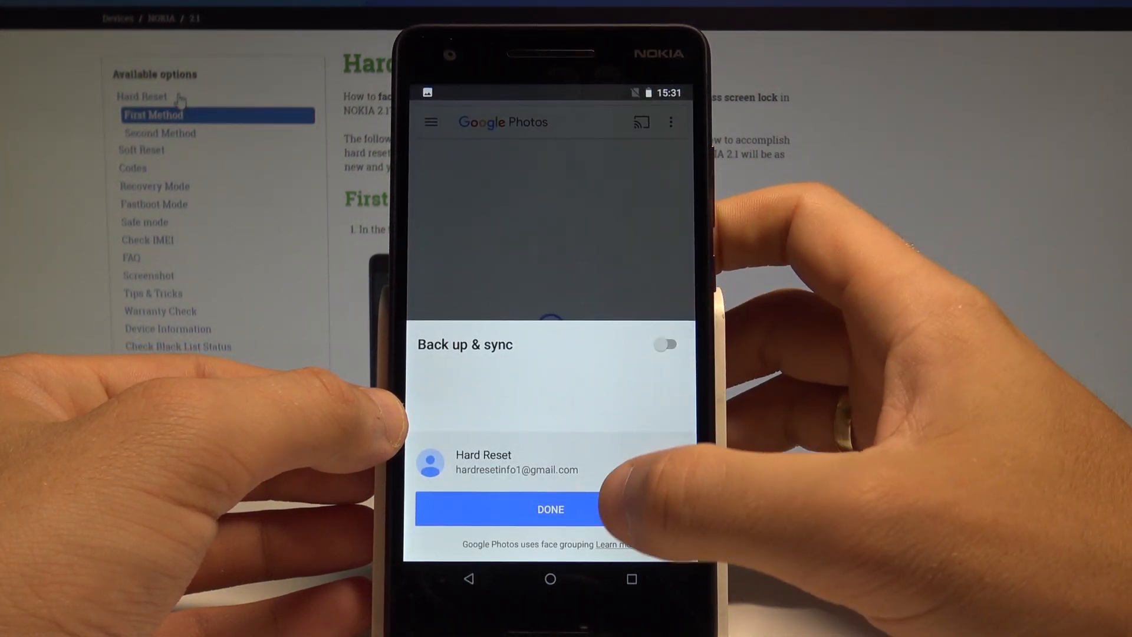
left_click(550, 509)
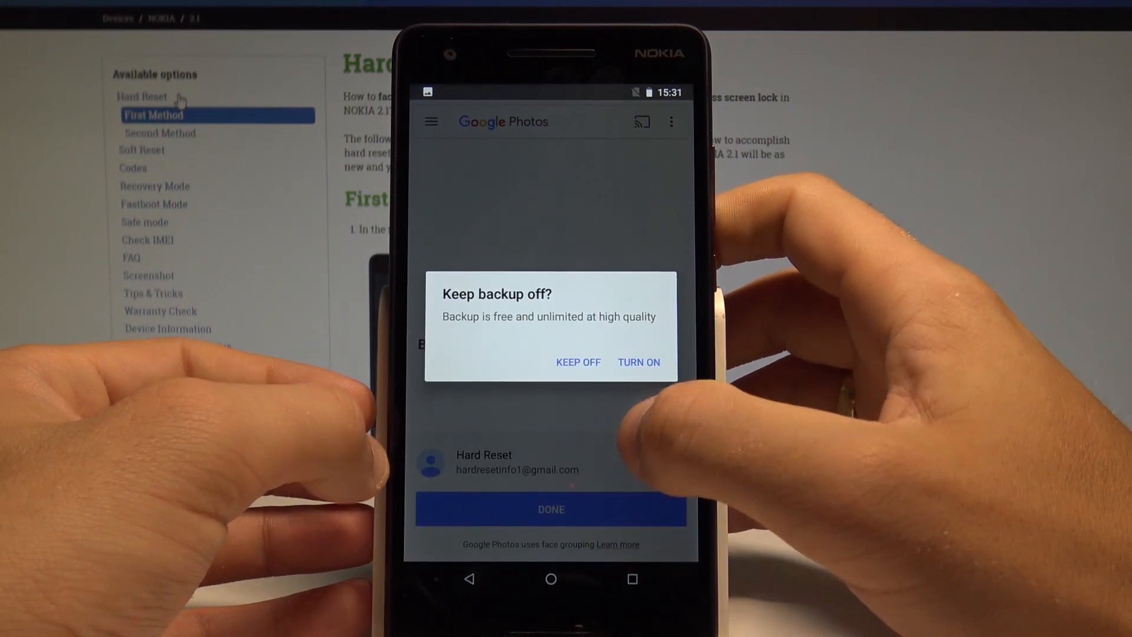
left_click(578, 362)
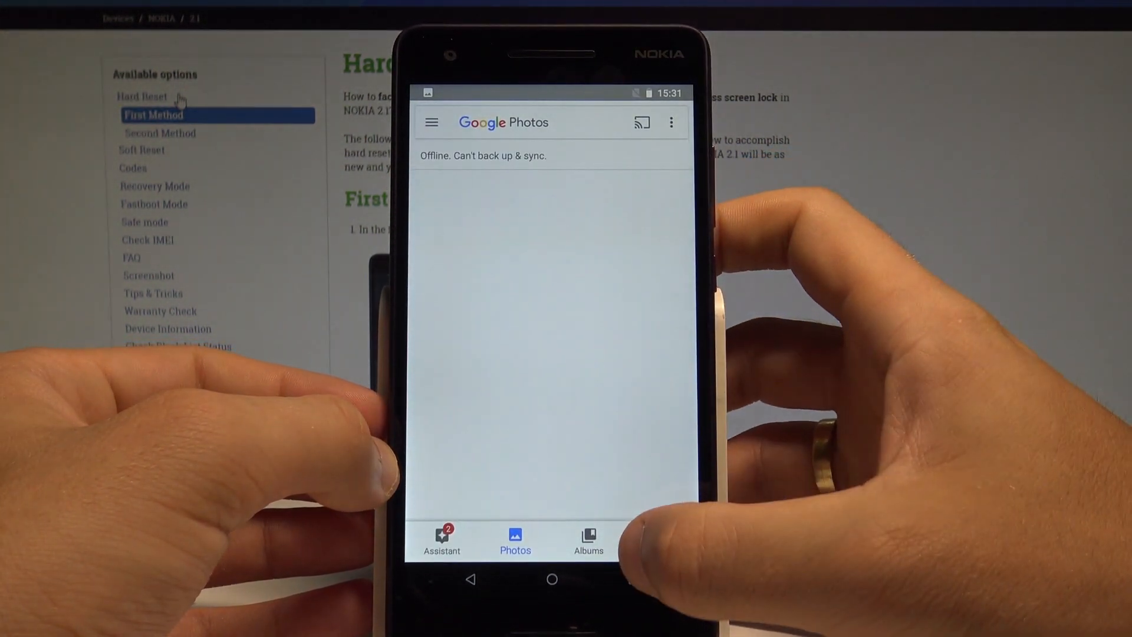
left_click(588, 540)
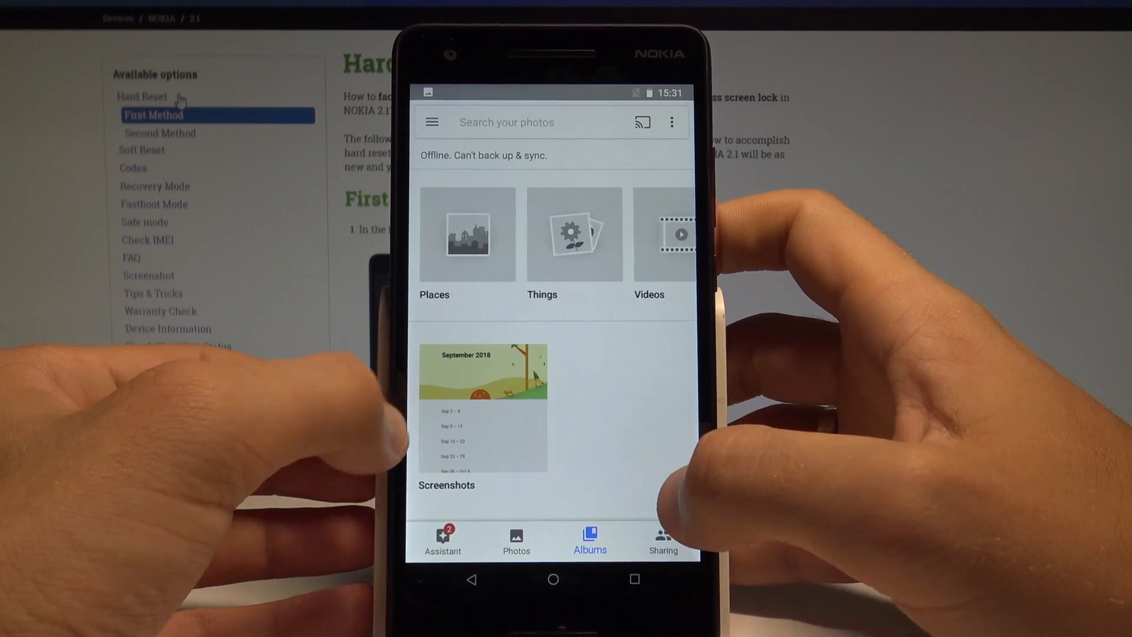